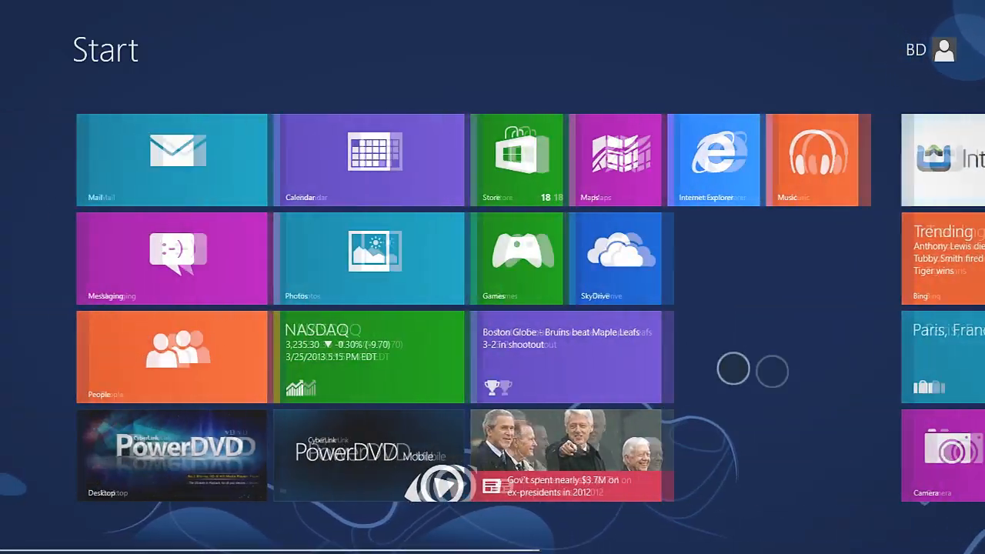
Step: Launch PowerDVD from its Start screen tile and open the Sample Videos folder in Cinema Mode
click(177, 454)
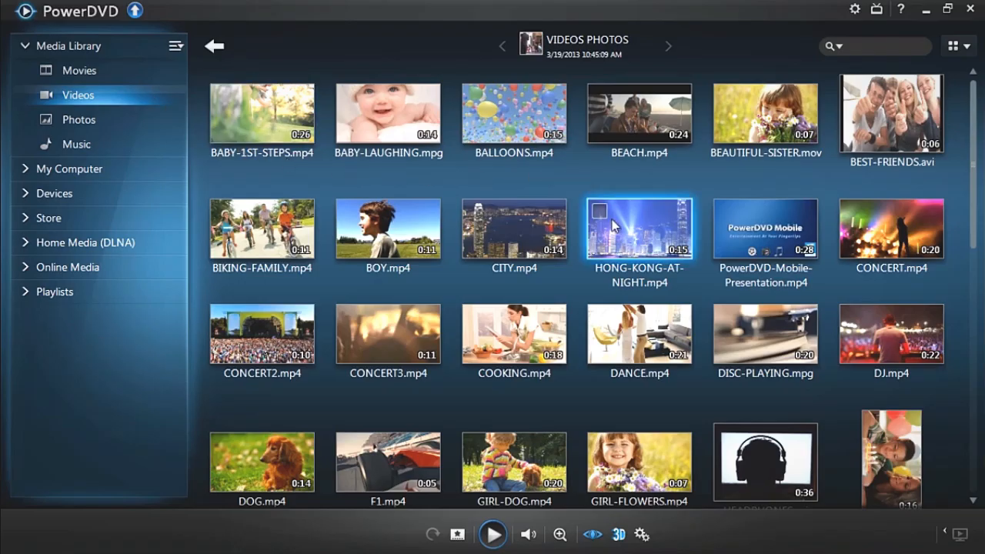
double_click(639, 227)
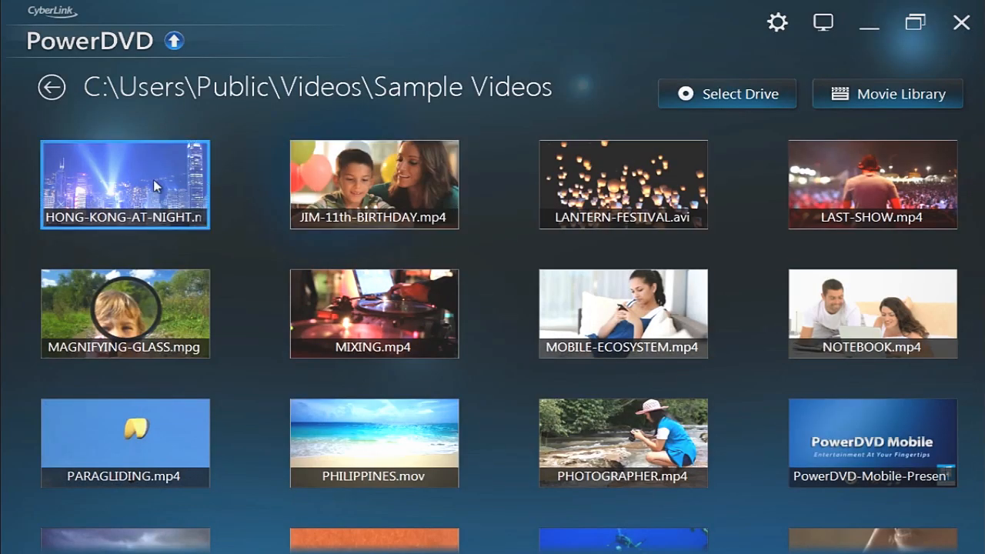
Step: Play the MIXING.mp4 turntable sample video full screen
double_click(873, 185)
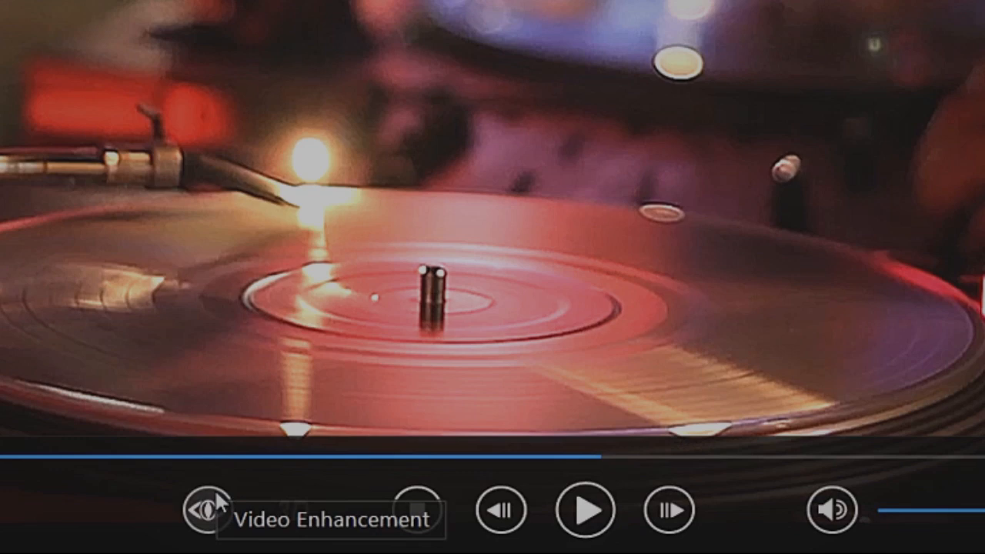
Step: Enable TrueTheater enhancement with Brightest lighting, then bring up the player's main options menu
click(208, 510)
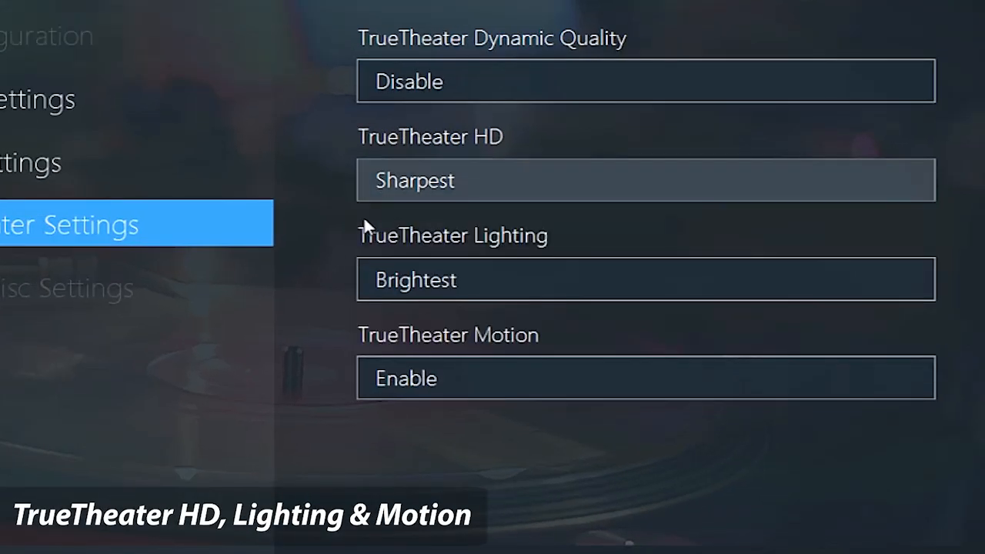
click(646, 278)
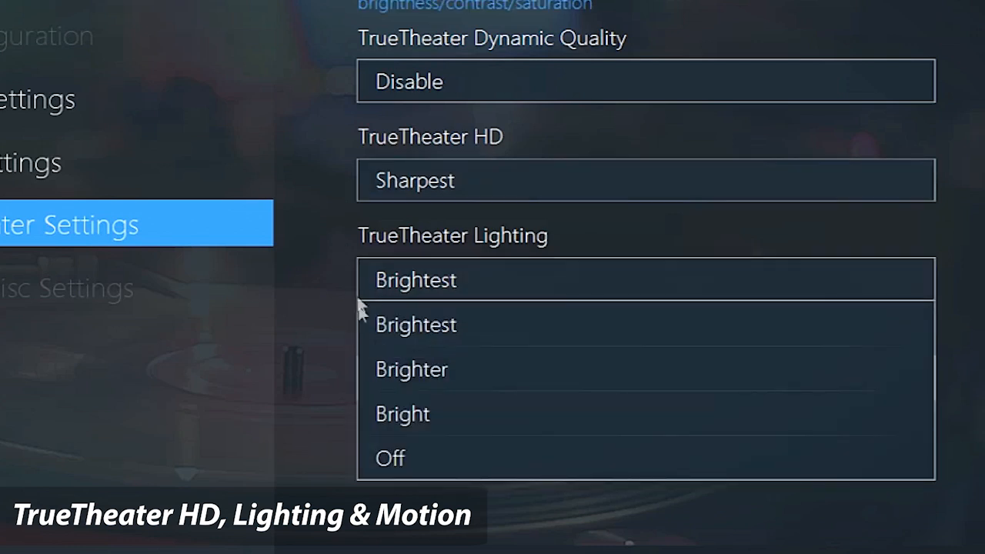
click(415, 279)
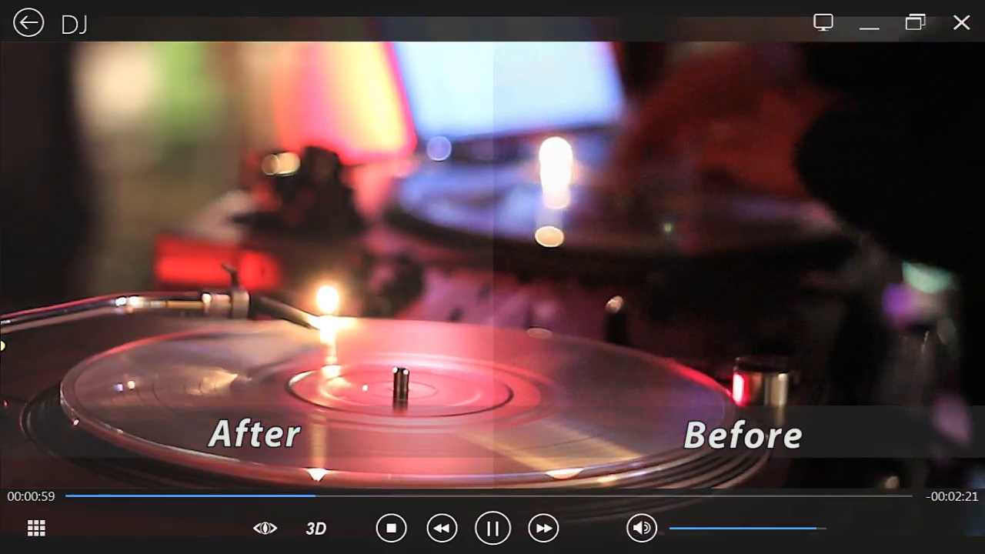
click(35, 527)
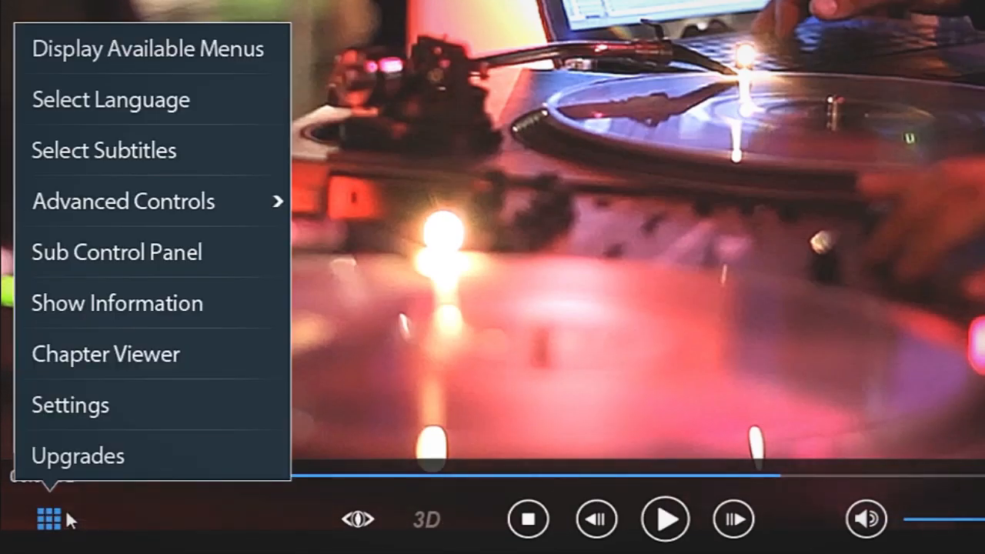
mouse_move(322, 125)
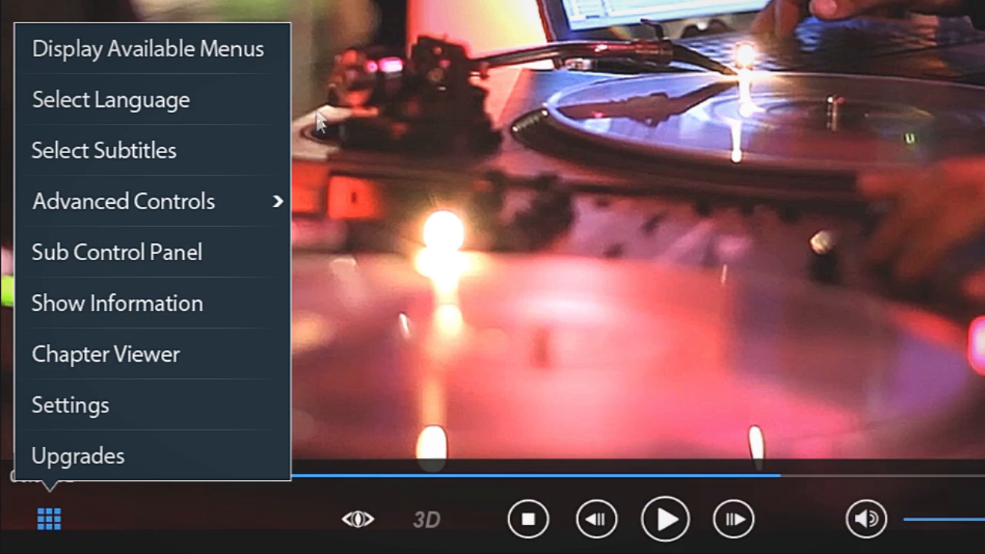
mouse_move(299, 148)
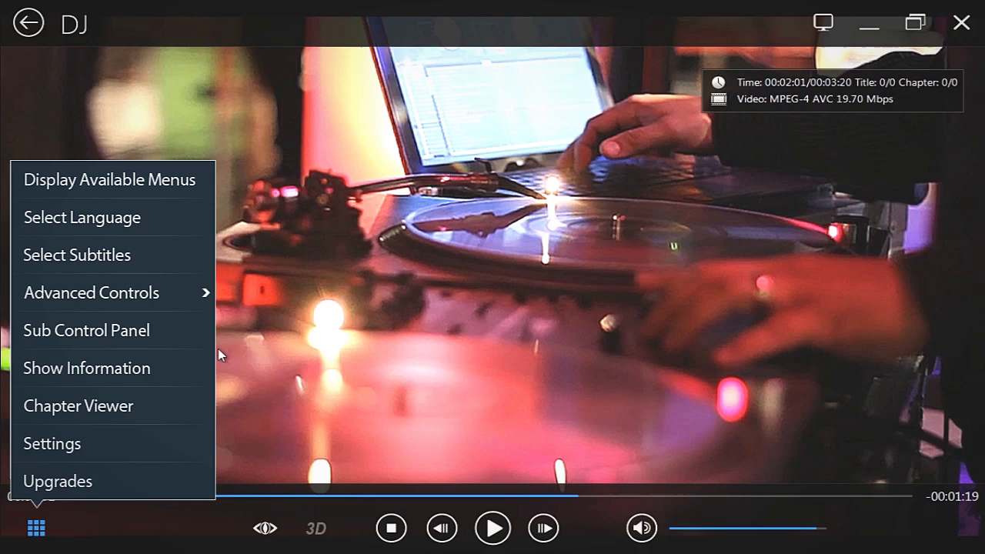
mouse_move(222, 394)
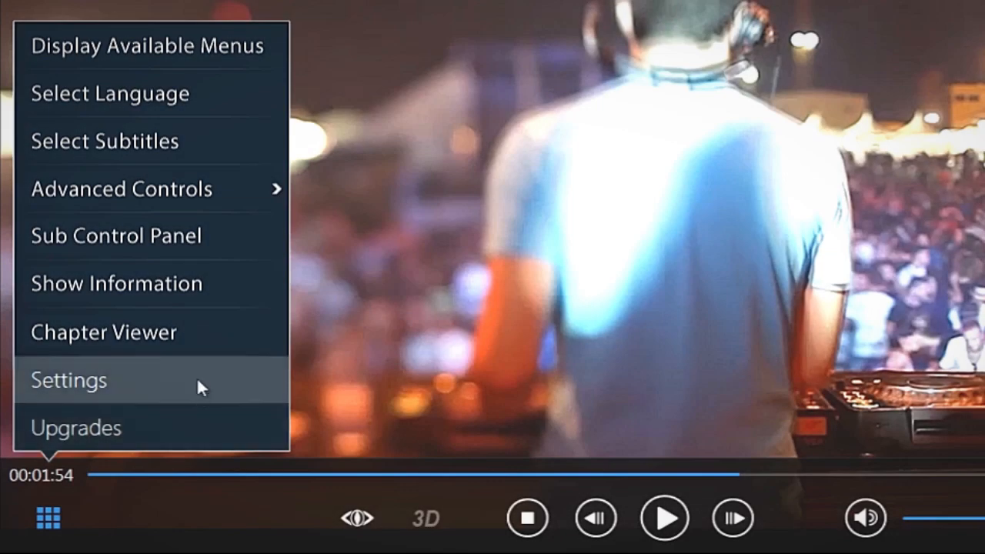
Step: In Settings, change the aspect ratio from Letterbox to TrueTheater Stretch (Smart Stretch)
click(68, 381)
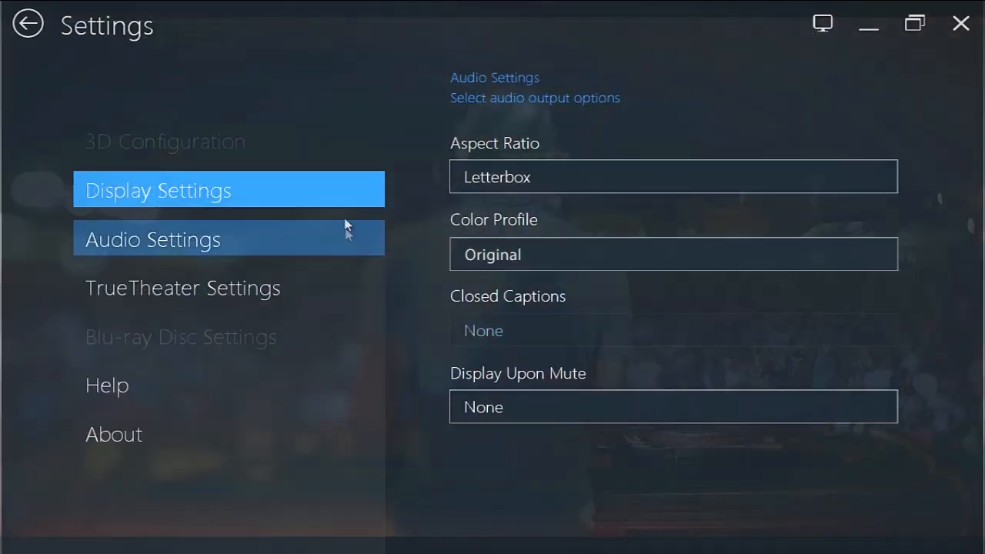
click(674, 177)
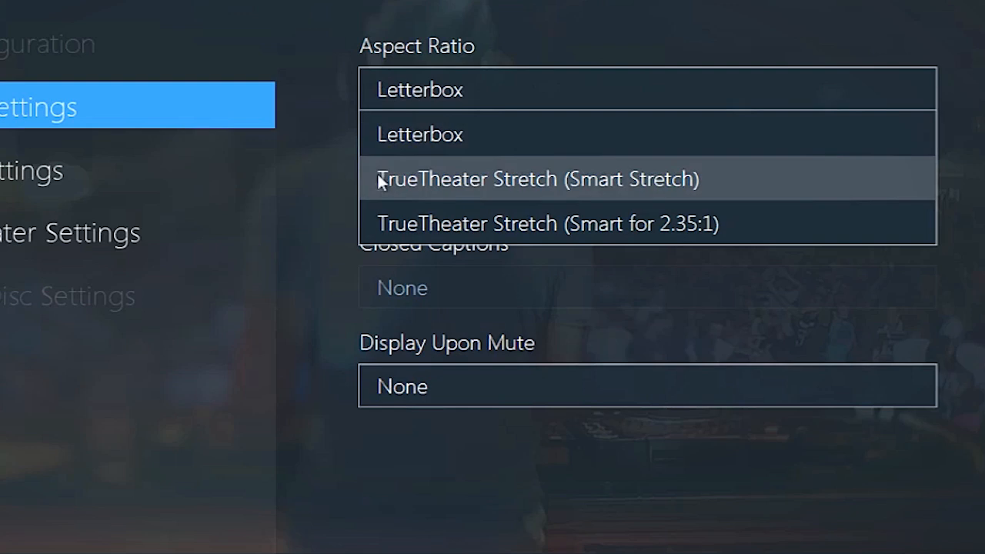
click(537, 179)
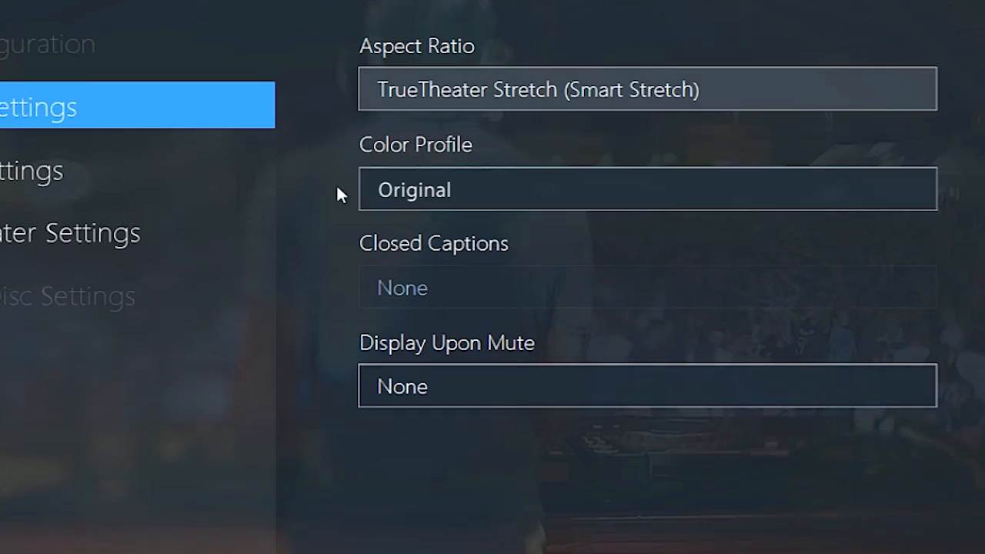
mouse_move(319, 191)
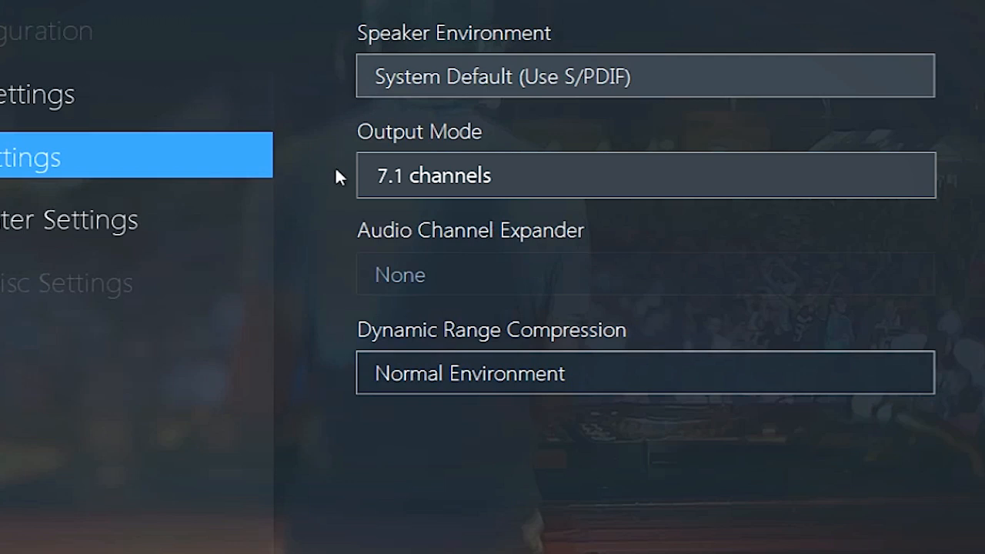
mouse_move(337, 369)
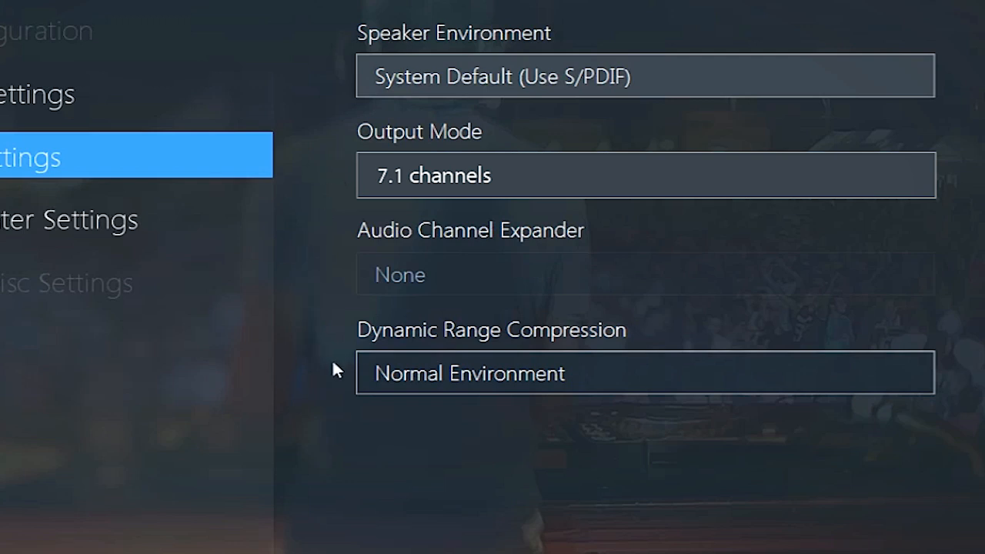
Step: Leave Dynamic Range Compression at Normal Environment in the audio settings
click(645, 374)
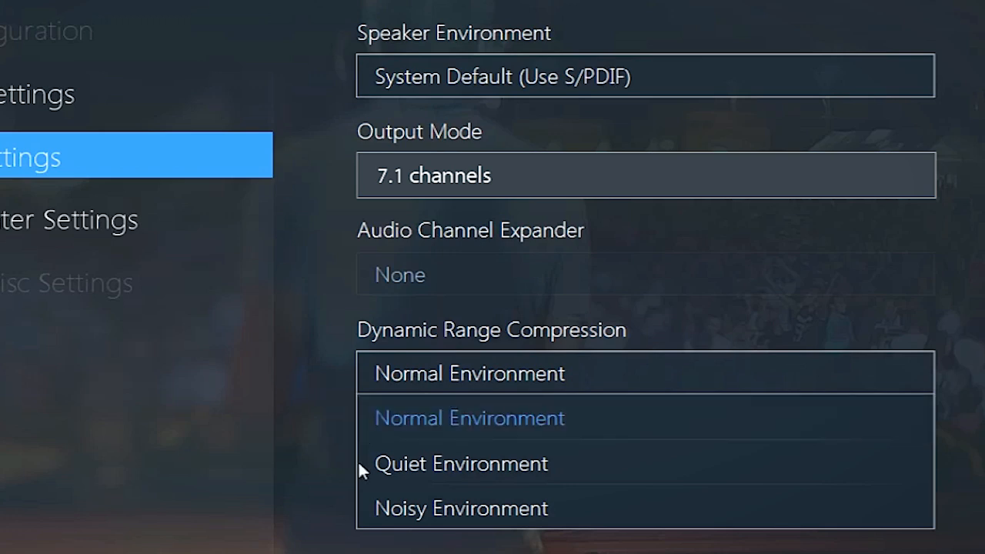
mouse_move(373, 418)
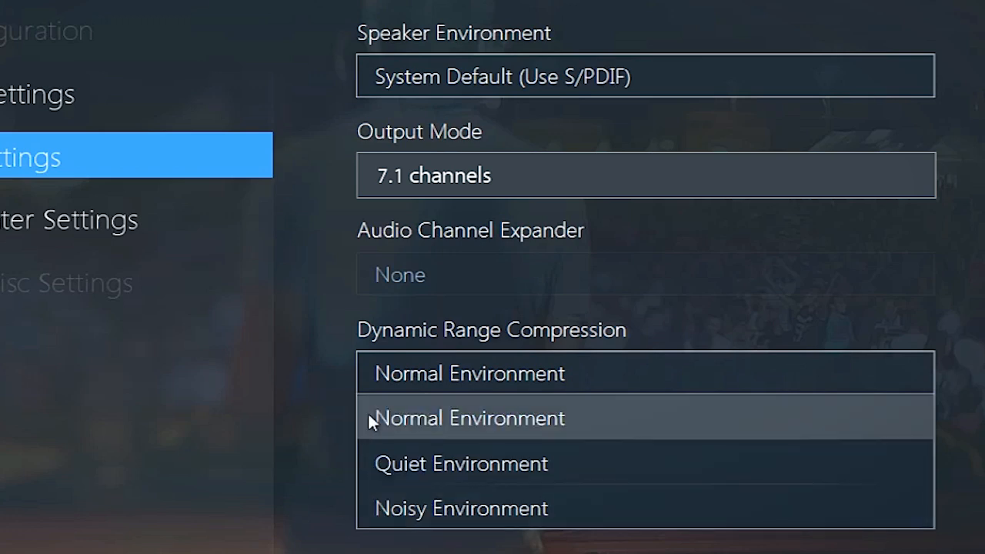
click(470, 418)
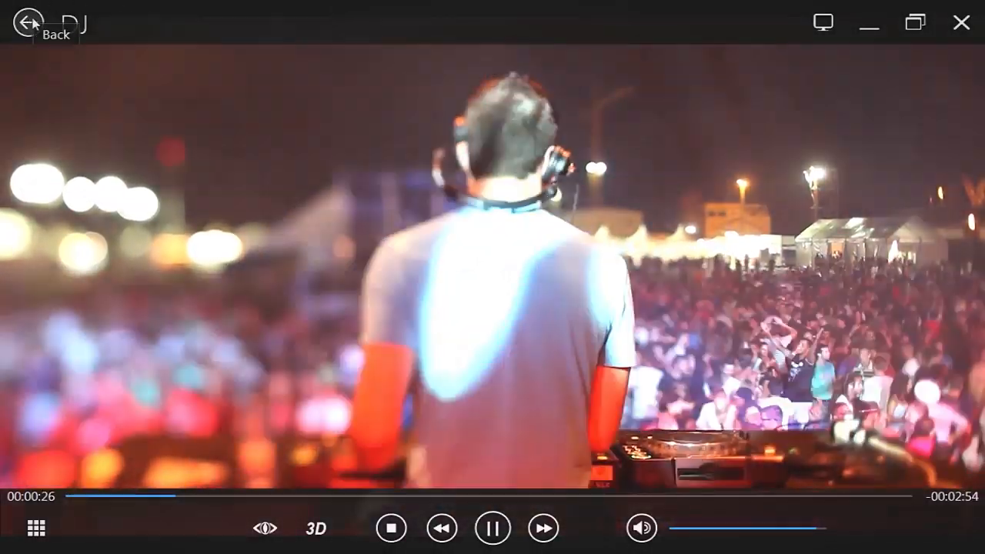
Step: Go back to browsing and play the Hong Kong night video from Removable Disk (F:)
click(29, 24)
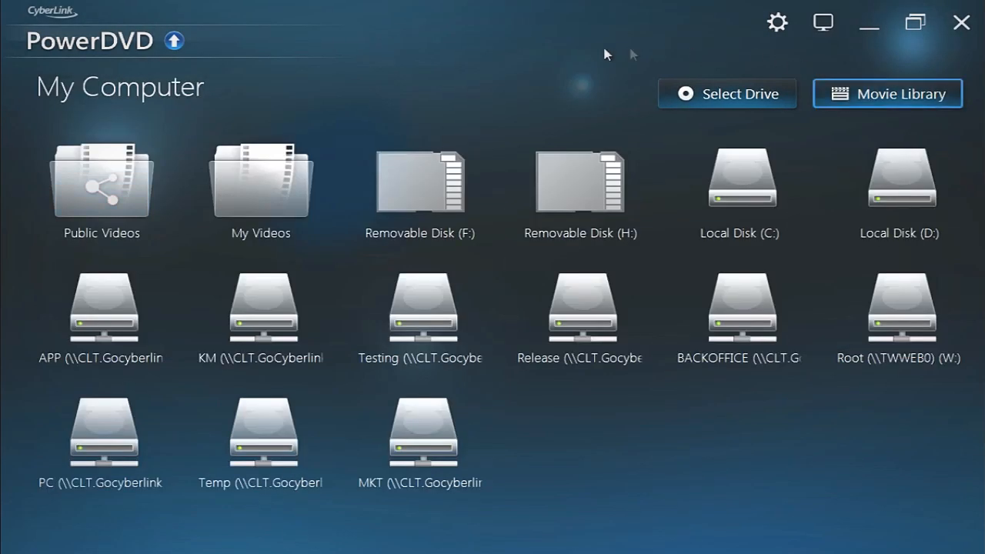
mouse_move(261, 181)
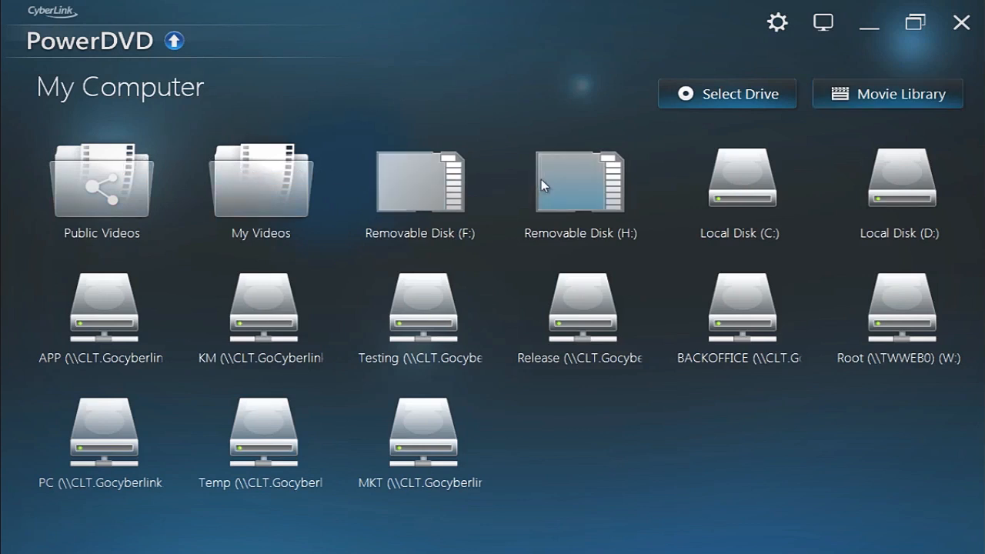
mouse_move(497, 136)
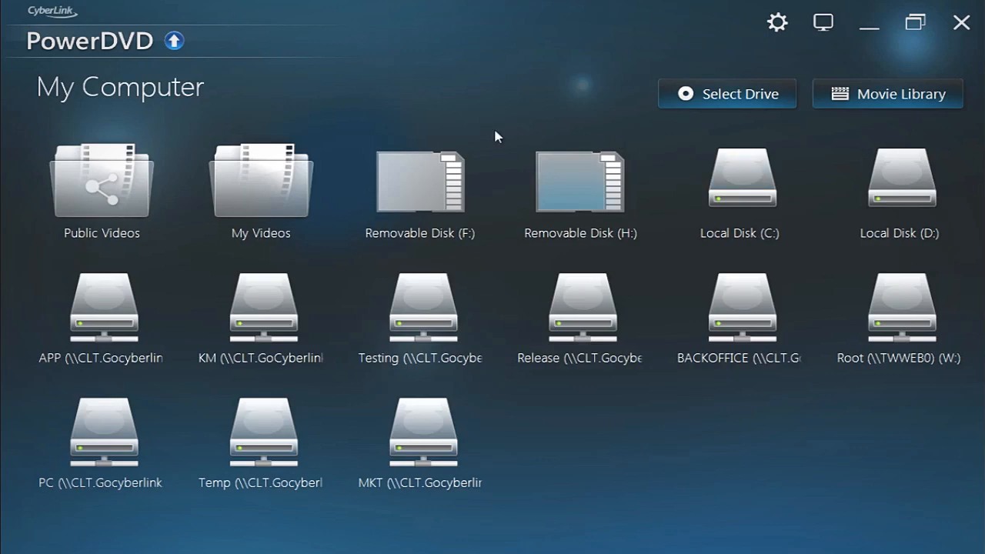
double_click(420, 182)
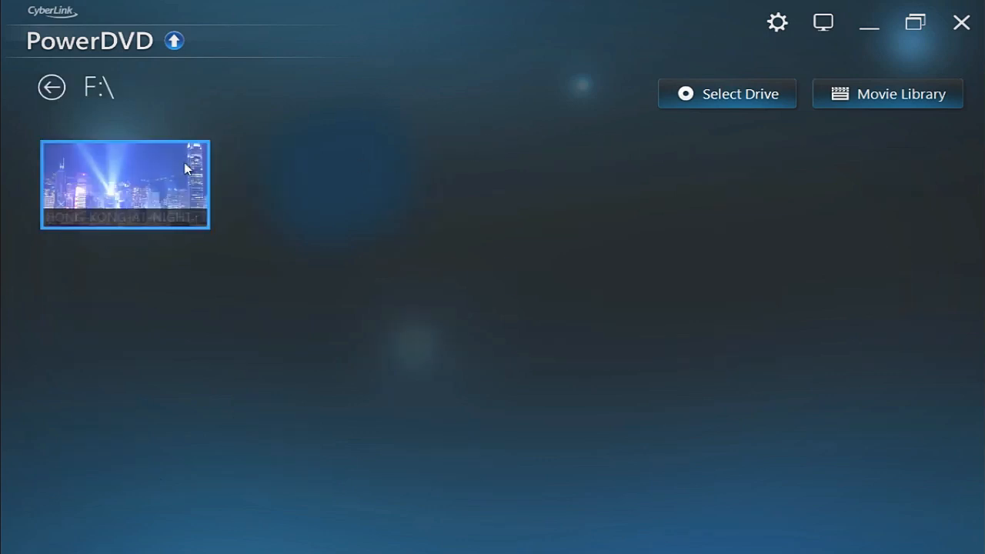
double_click(124, 184)
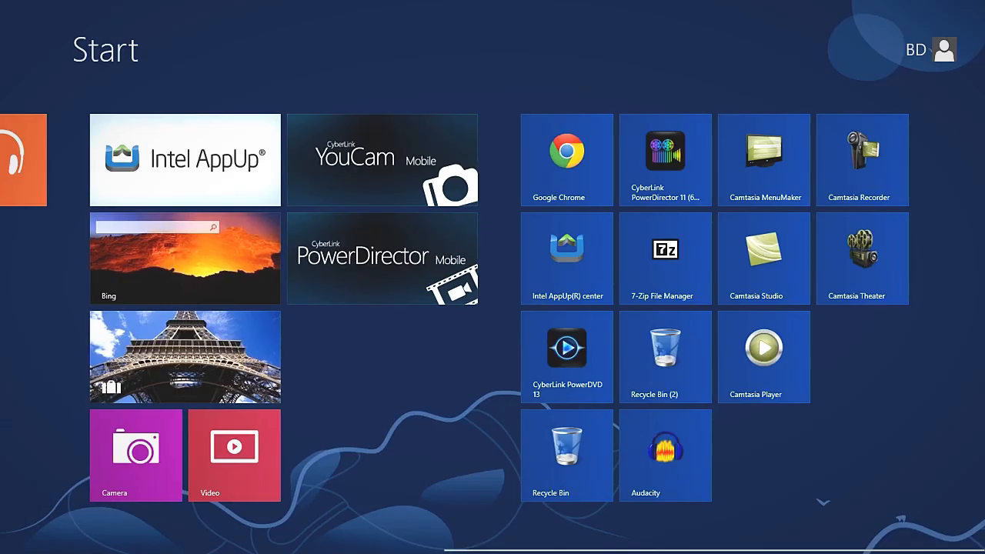
Step: Scroll the Start screen and switch to the Windows desktop
scroll(right, 3)
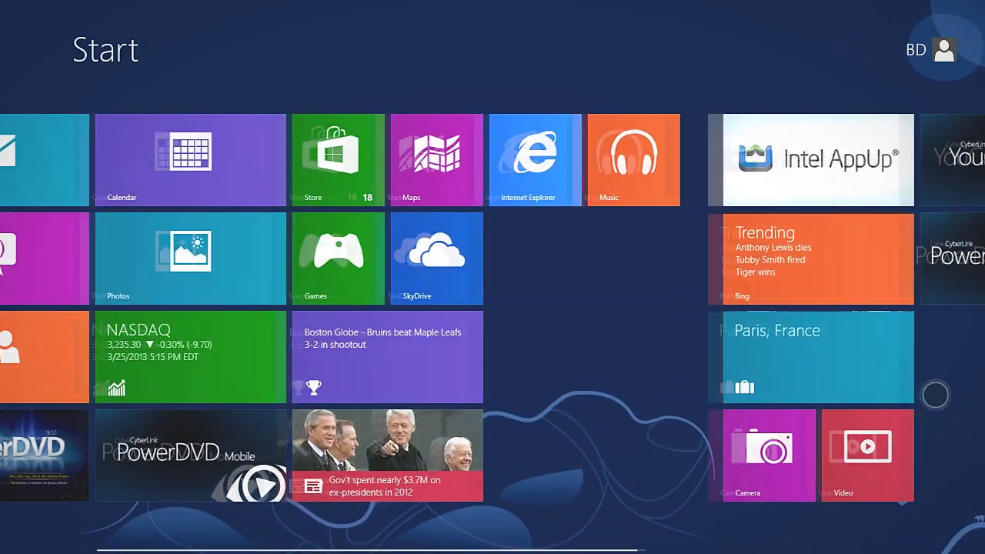
scroll(left, 3)
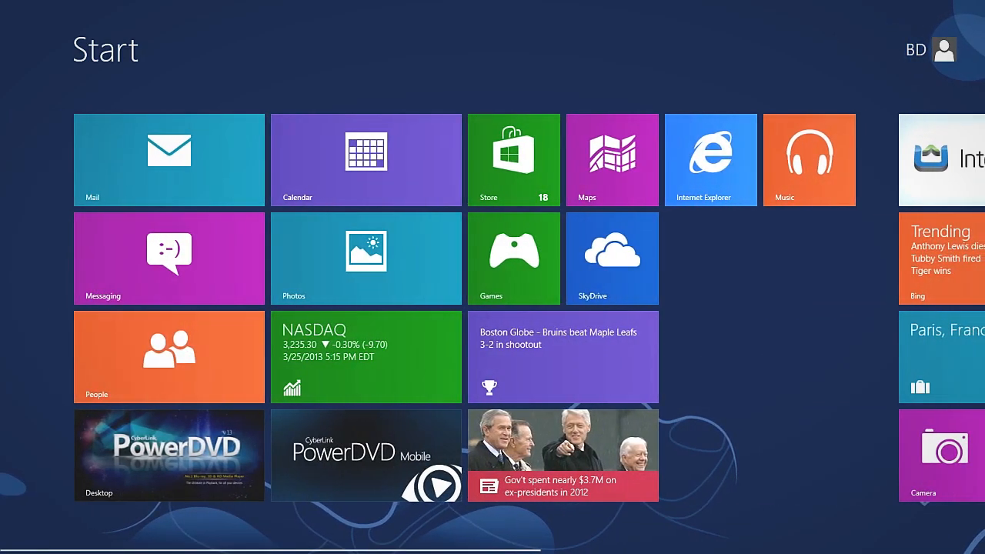
click(168, 455)
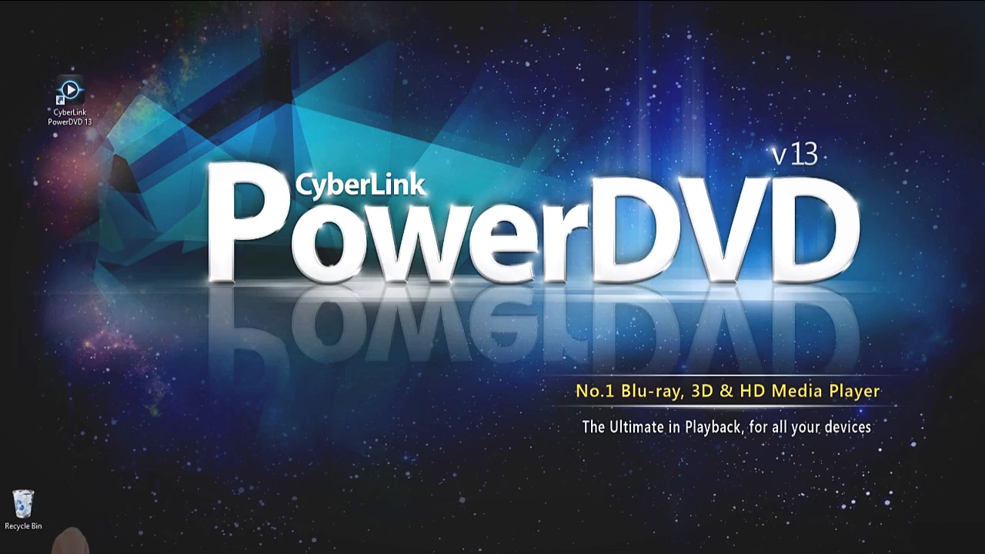
Step: Launch PowerDVD 13 from the desktop, play SCUBA-DIVING.mp4, and lower the volume
double_click(70, 94)
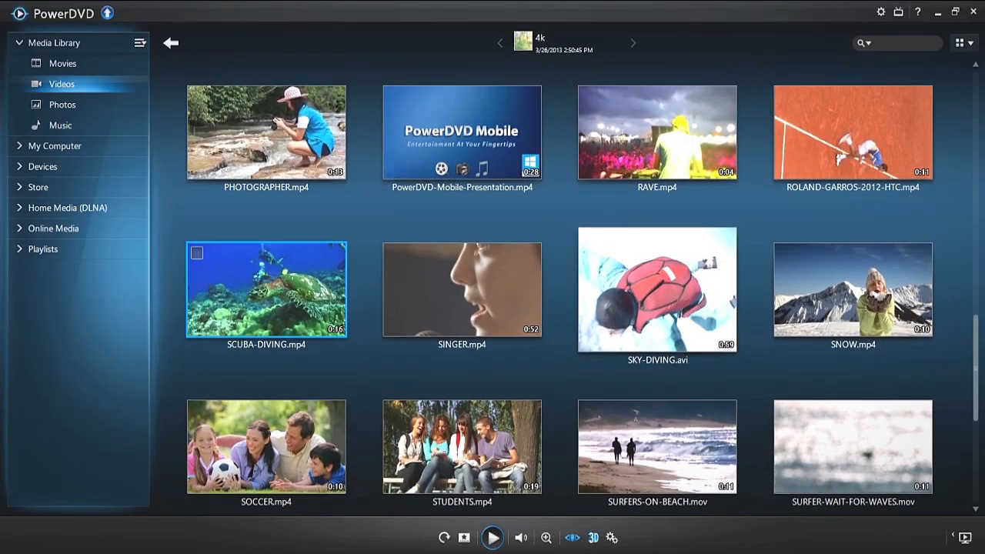
double_click(265, 289)
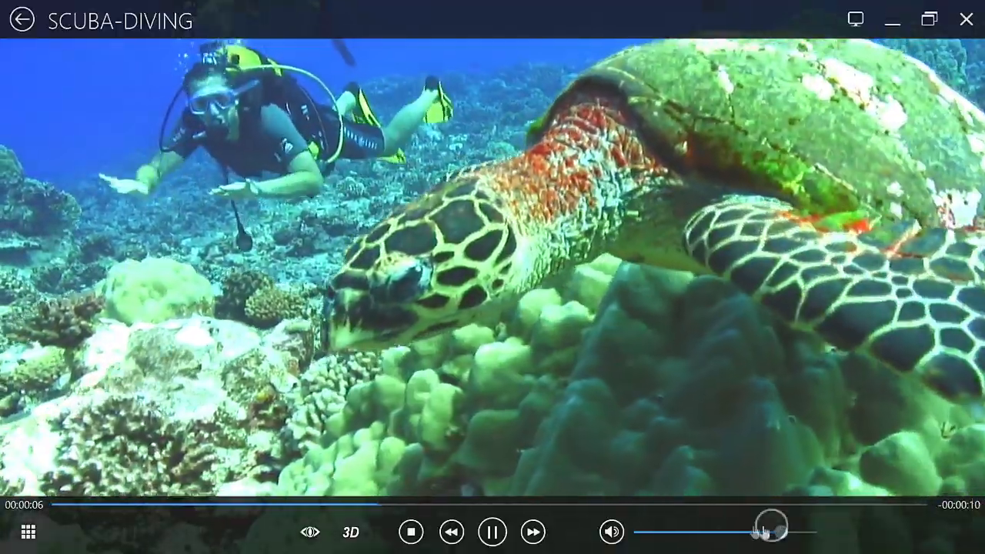
drag(770, 528, 674, 531)
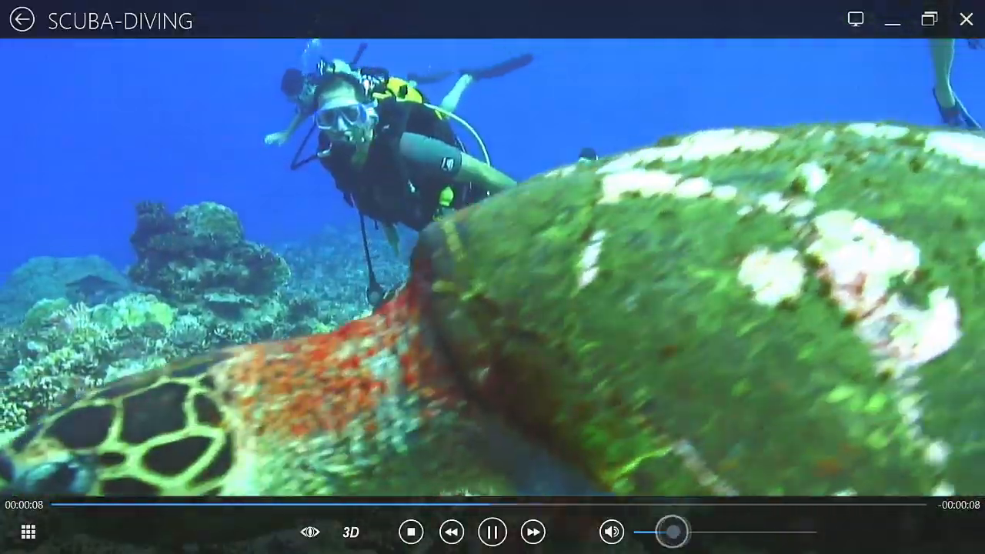